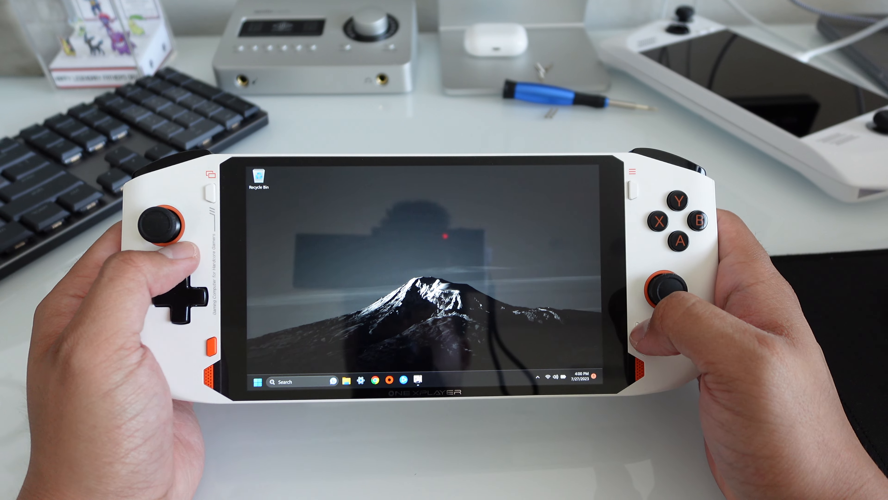
Step: Bring up the Windows search panel with recent items and the on-screen touch keyboard beneath it
{"action": "left_click", "coordinate": [289, 380]}
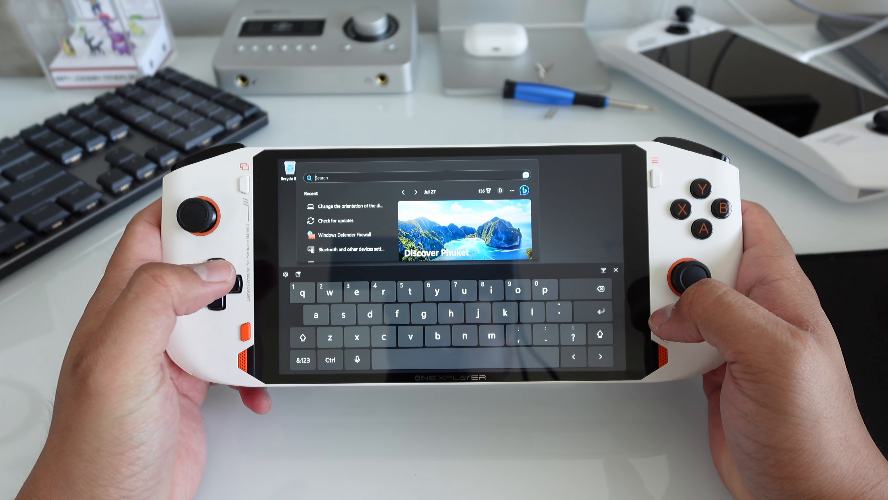